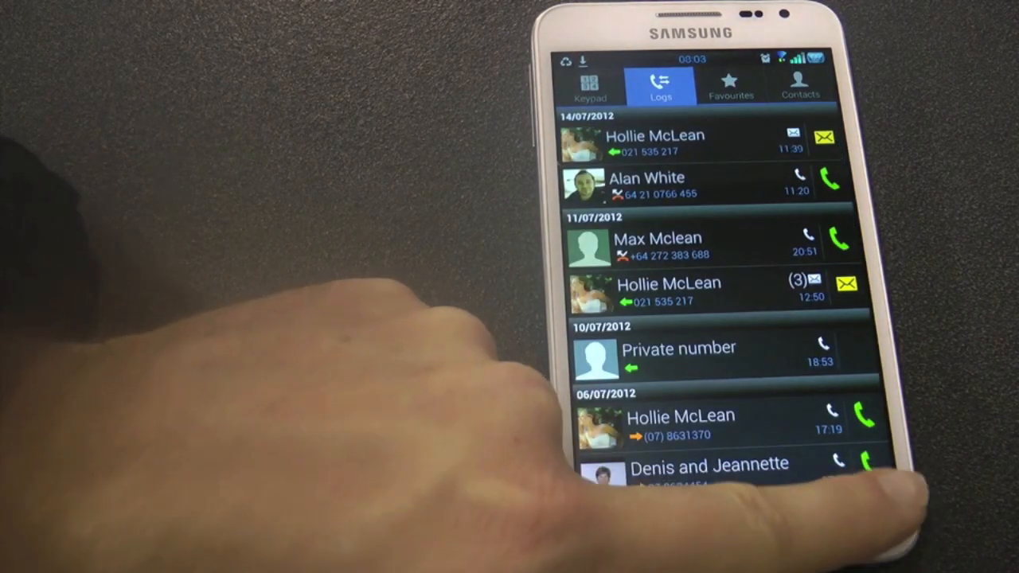
Leave the call logs and bring up the Select input method dialog from Swype settings.
{"action": "left_click", "coordinate": [723, 538]}
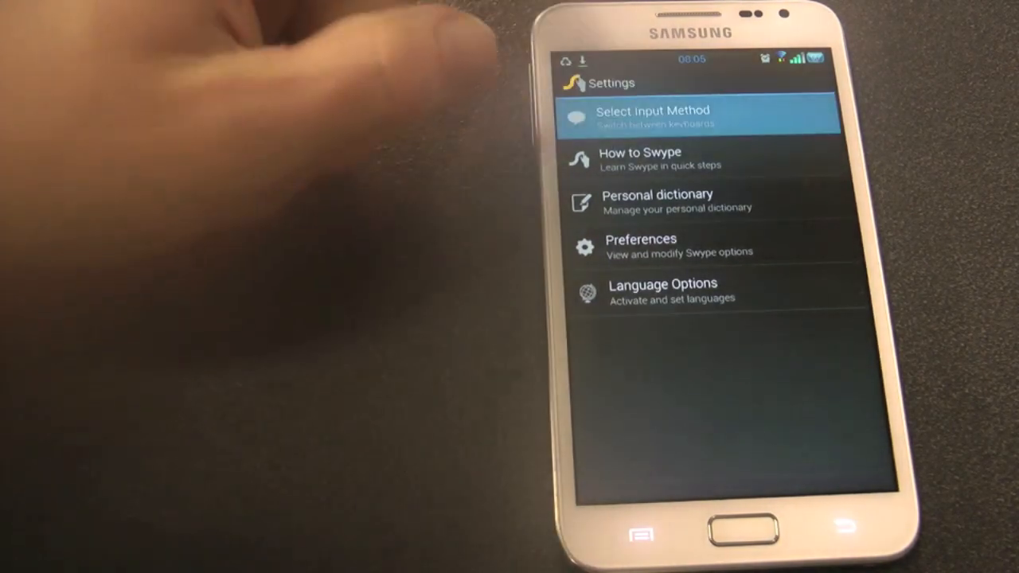
{"action": "left_click", "coordinate": [698, 115]}
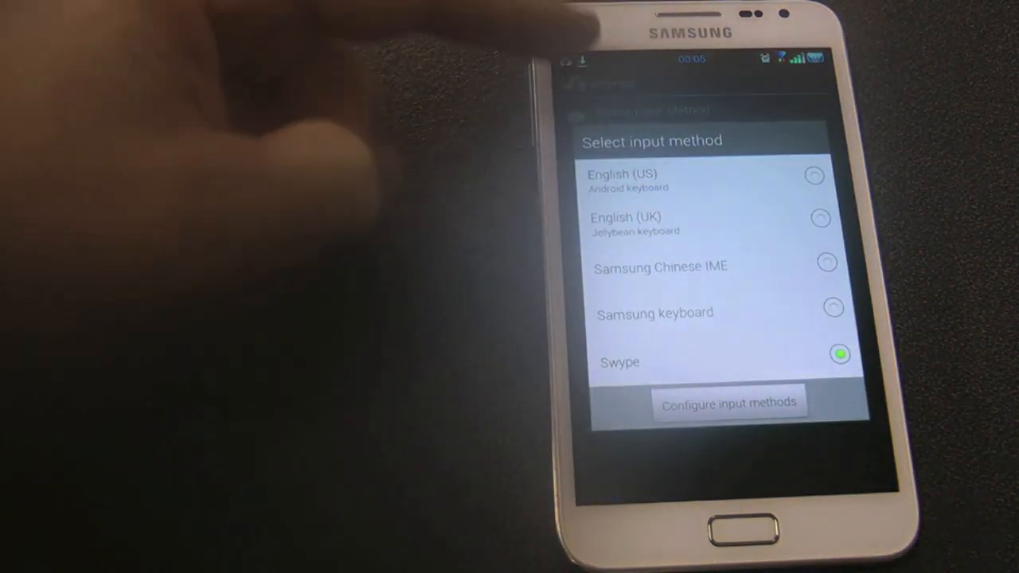